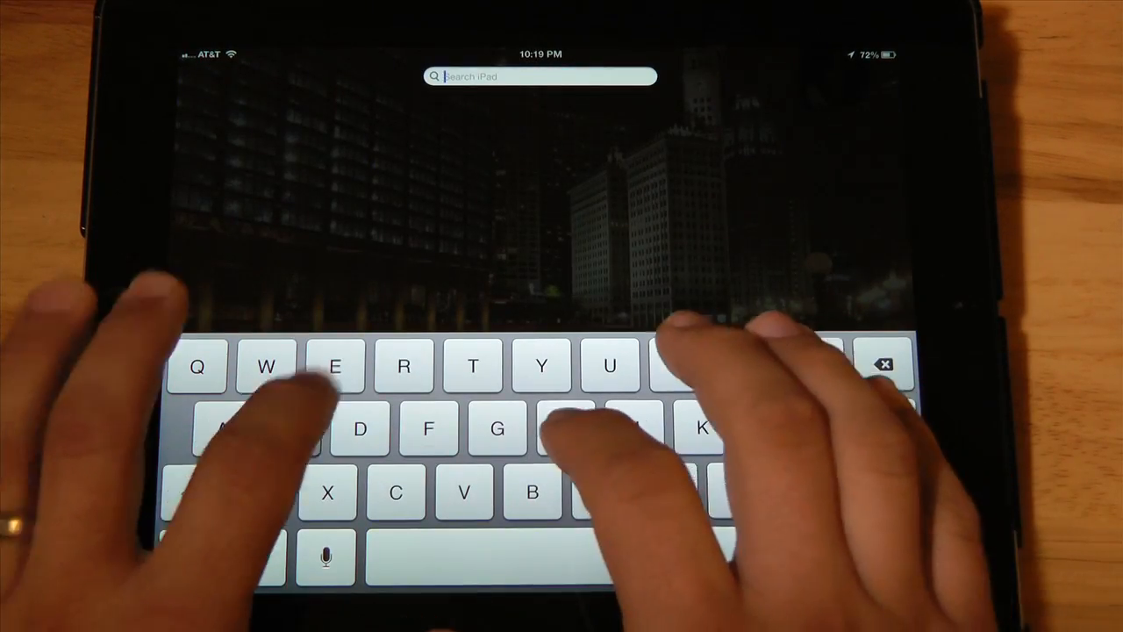
- Search Spotlight for 'Setting' and open the Settings app on its General page
text(Setting)
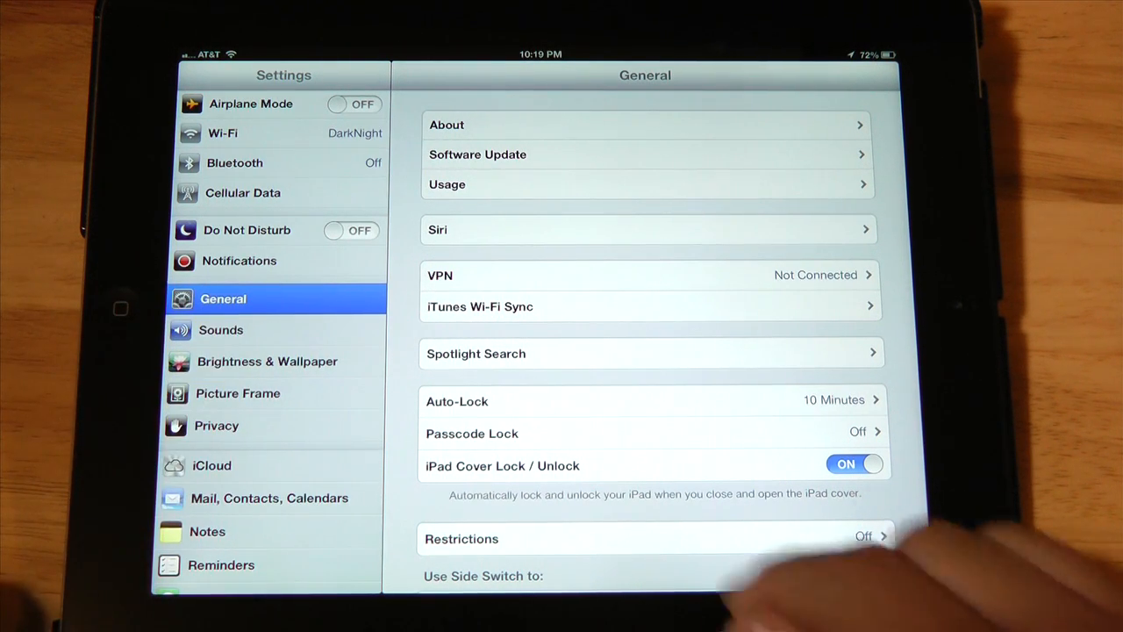
- Scroll down the General page and go into Restrictions
scroll(down, 3)
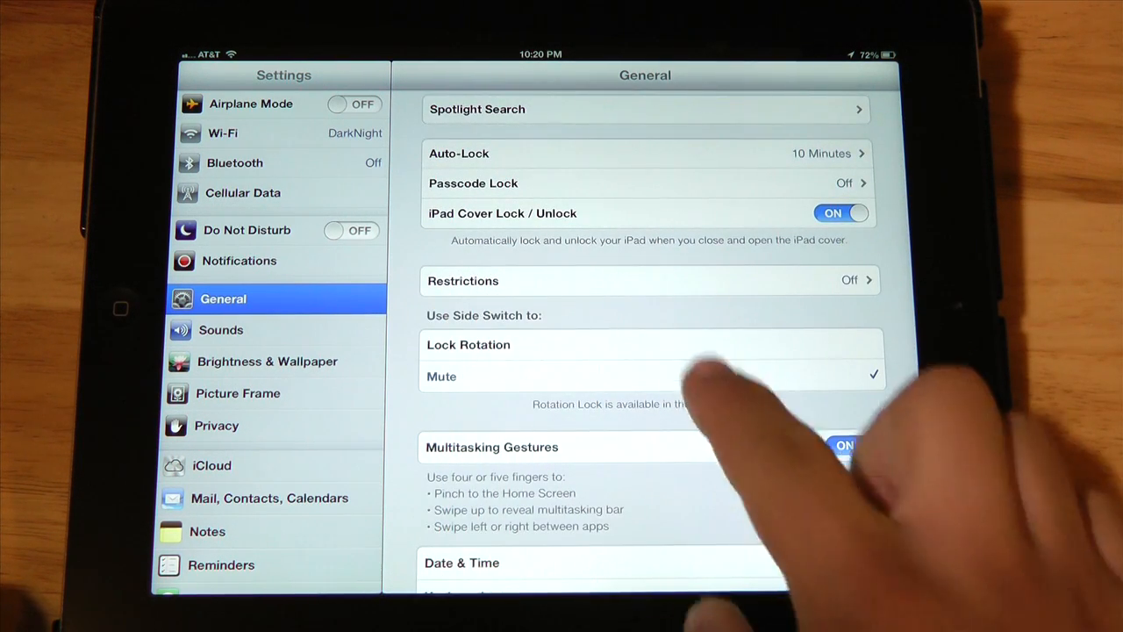
click(650, 280)
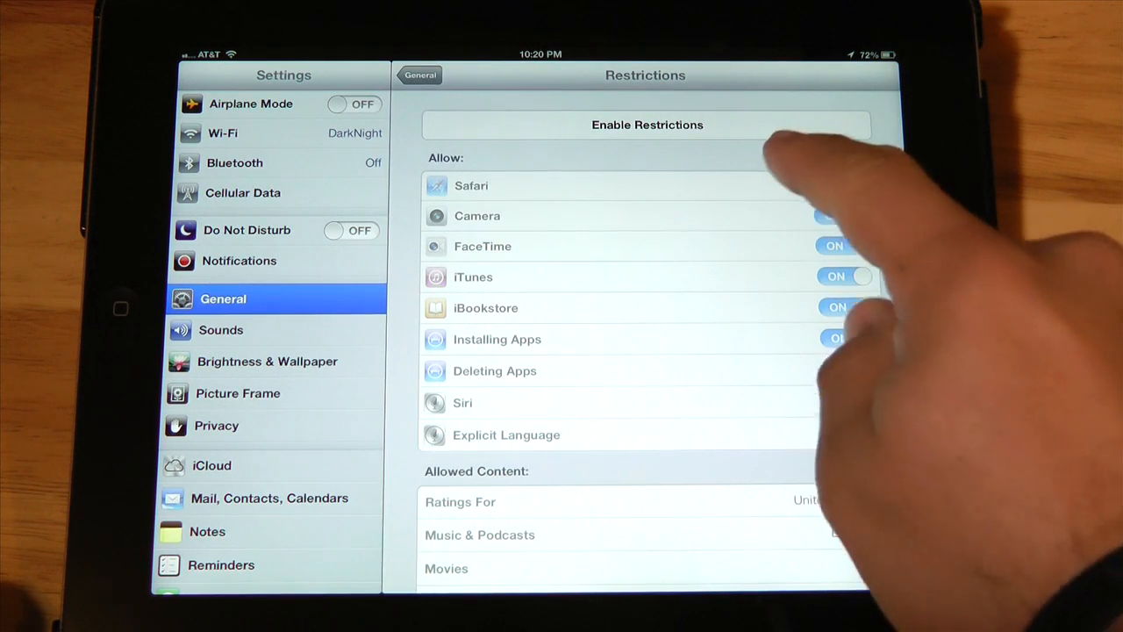
- Enable Restrictions by setting a restrictions passcode
click(647, 124)
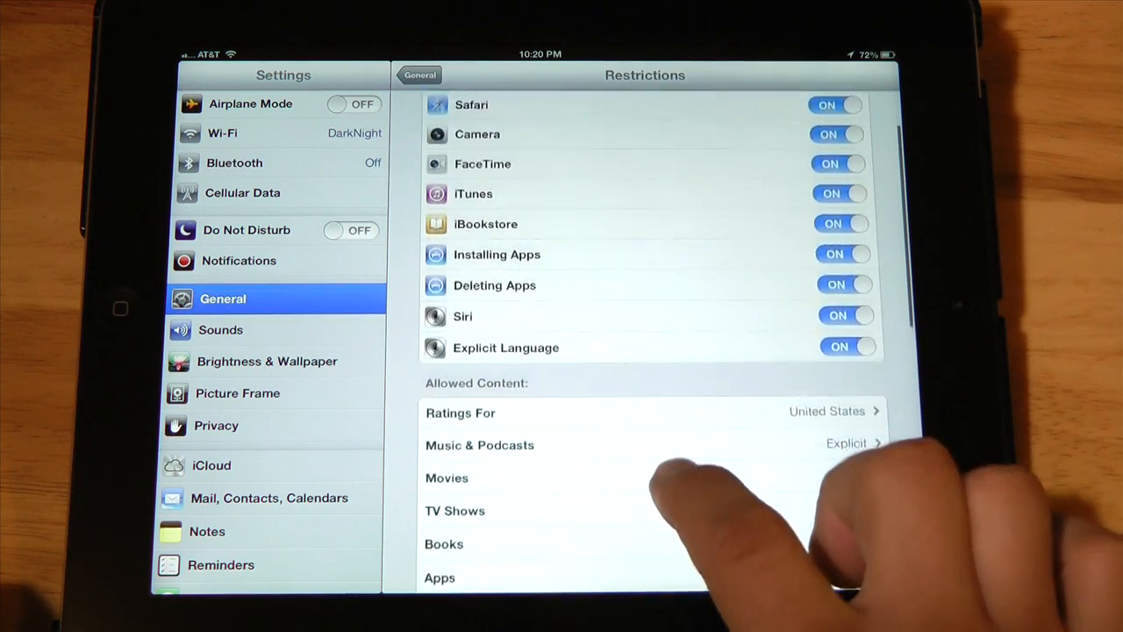
scroll(up, 3)
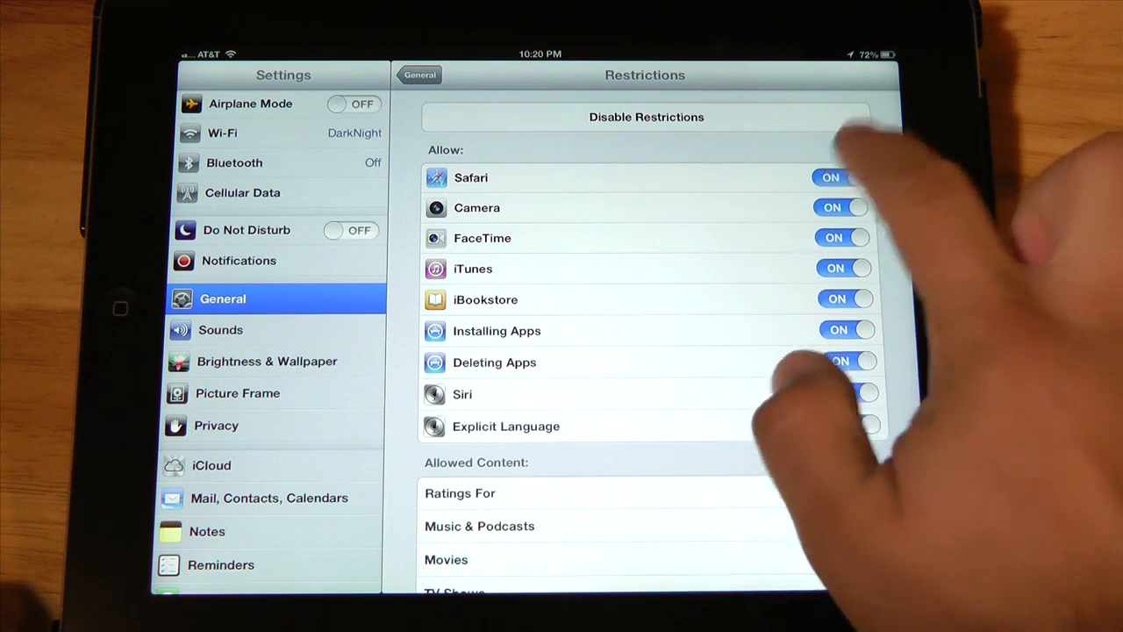
- Switch off Safari, iTunes, Installing Apps, Deleting Apps and Explicit Language
click(829, 177)
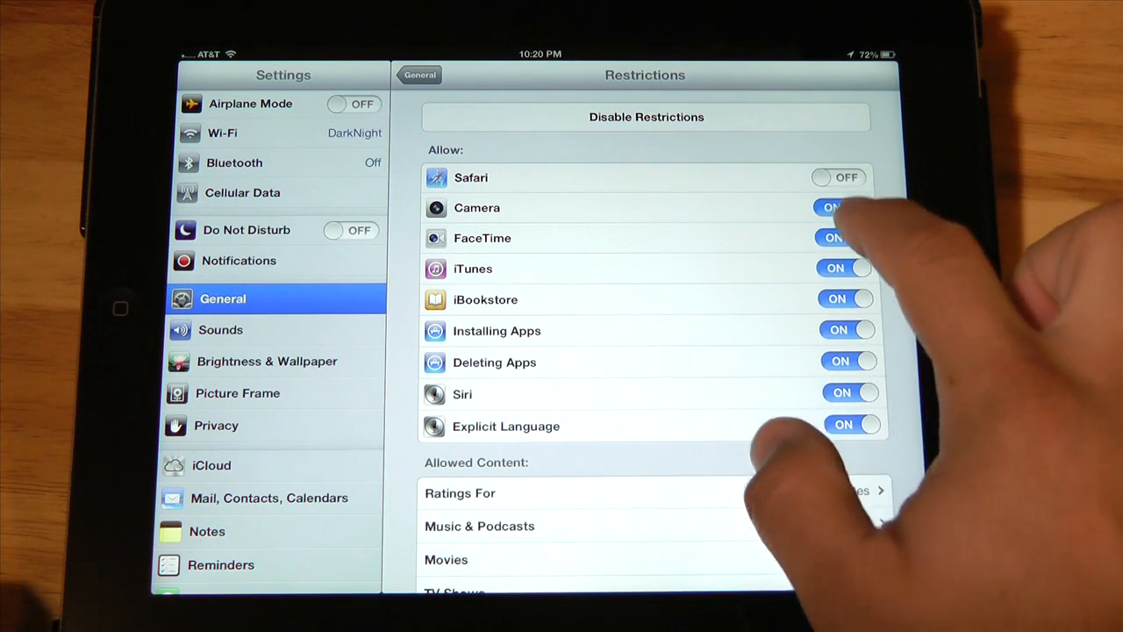
click(842, 268)
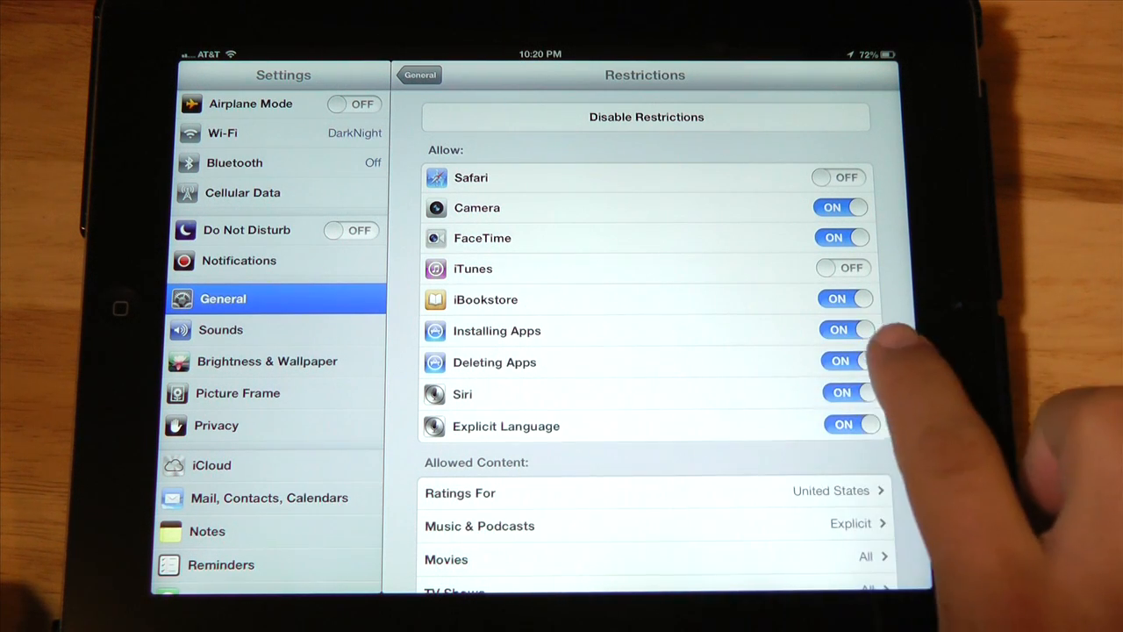
click(845, 329)
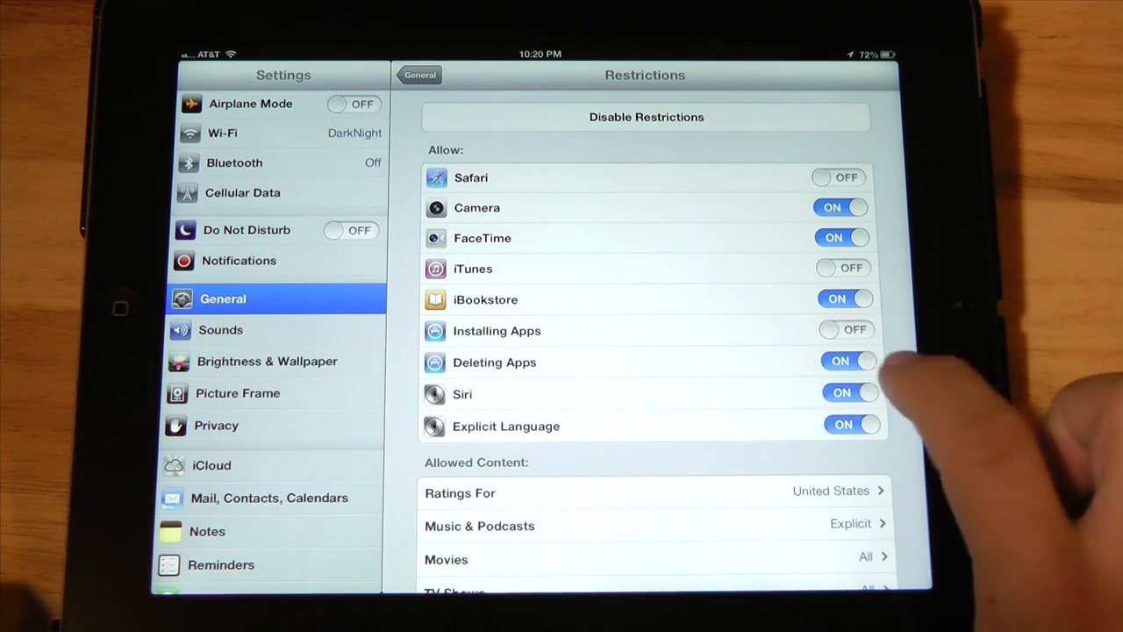
click(849, 361)
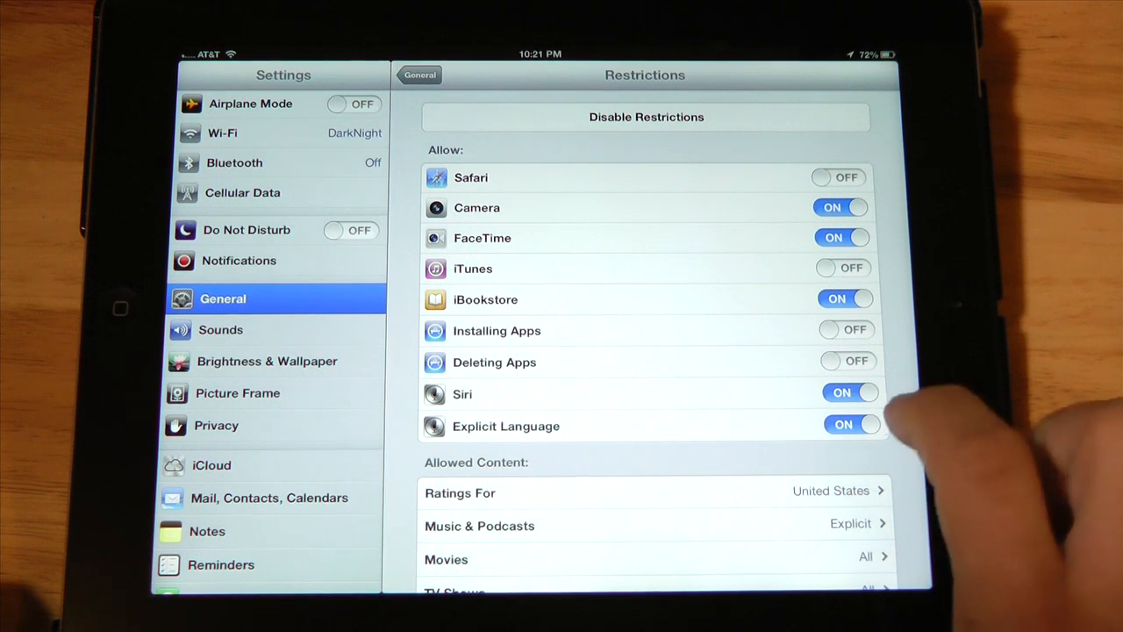
click(850, 425)
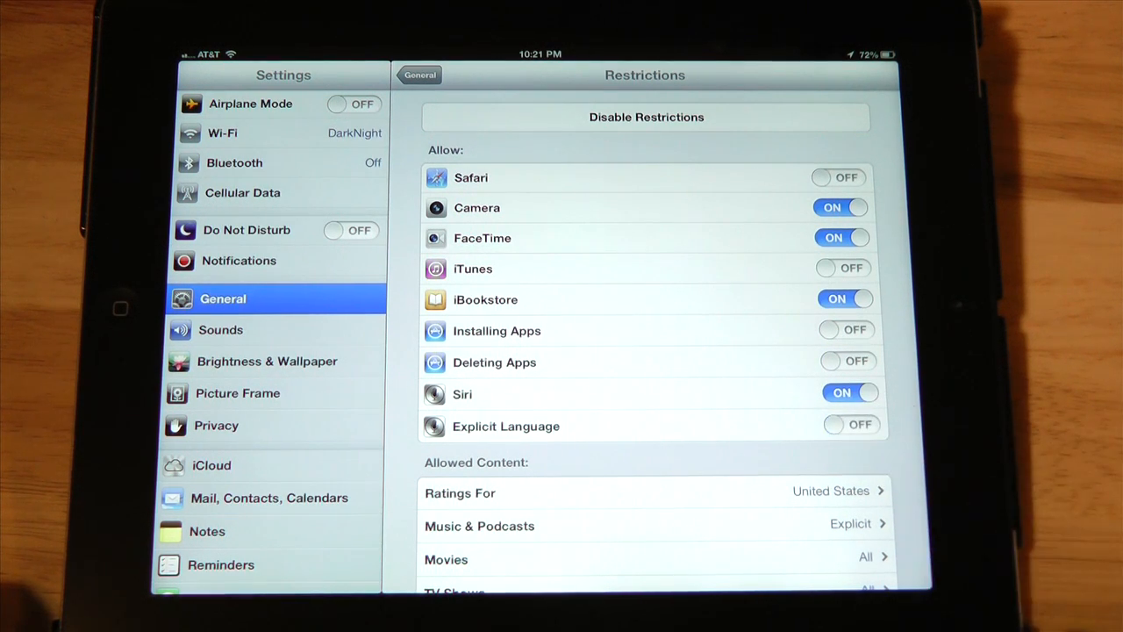
scroll(down, 3)
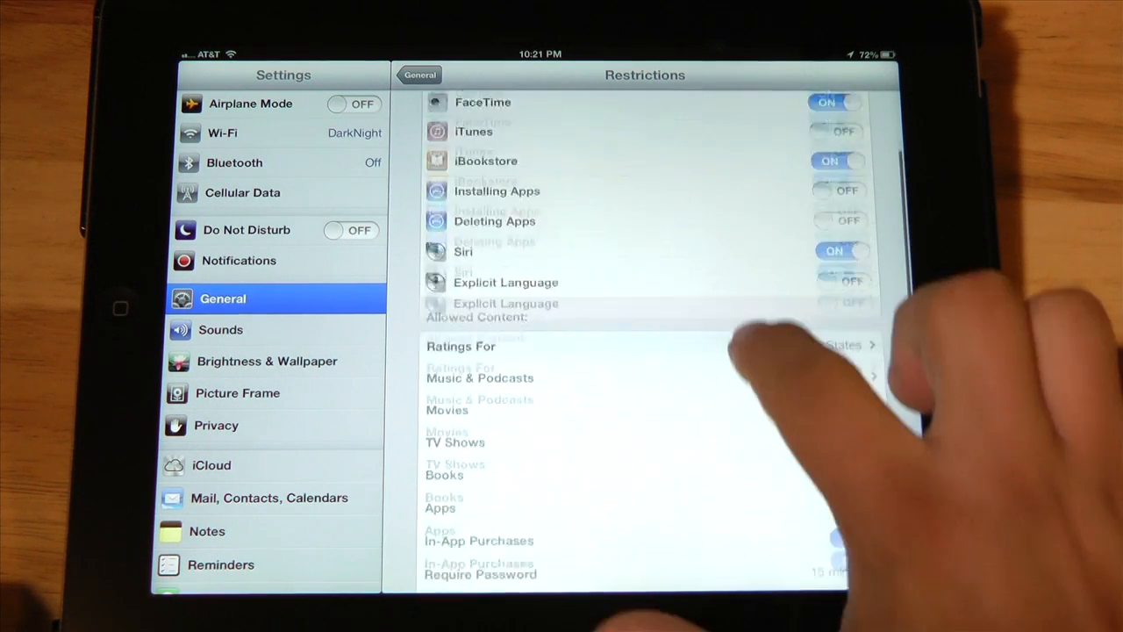
- Set Music & Podcasts to Clean, Movies G, TV Shows TV-G, Books Restricted, Apps 9+
scroll(up, 3)
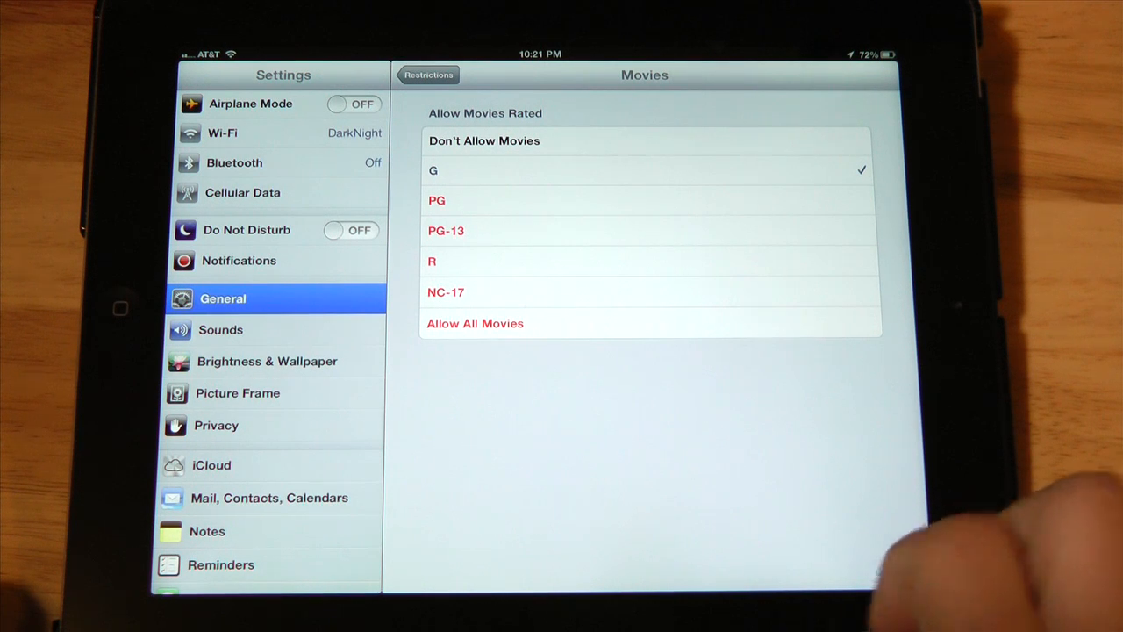
click(428, 75)
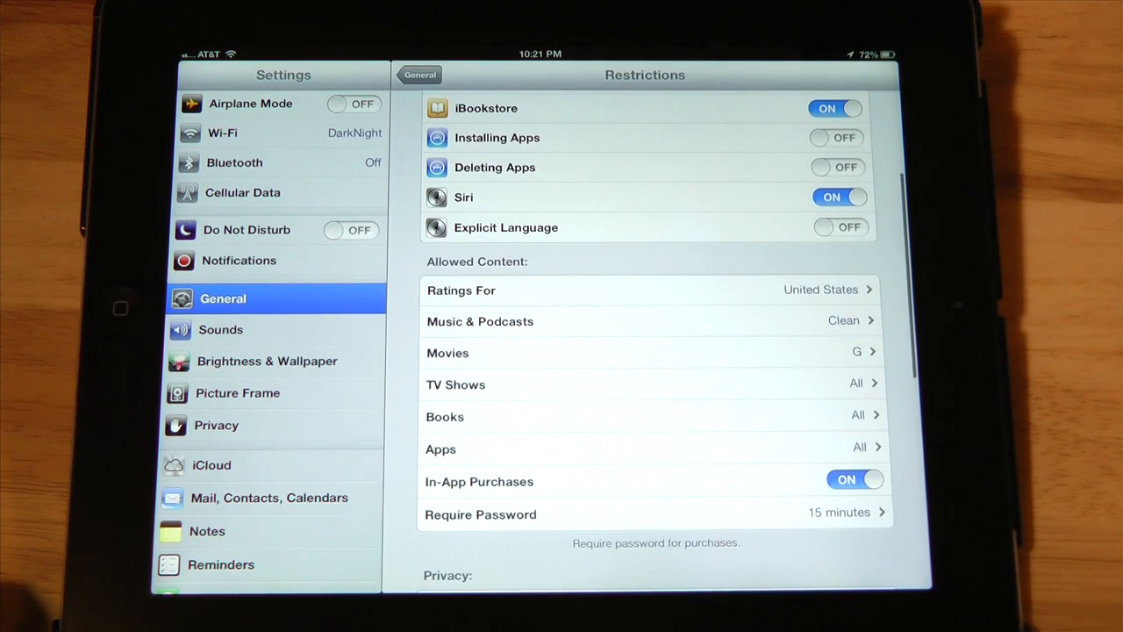
click(645, 384)
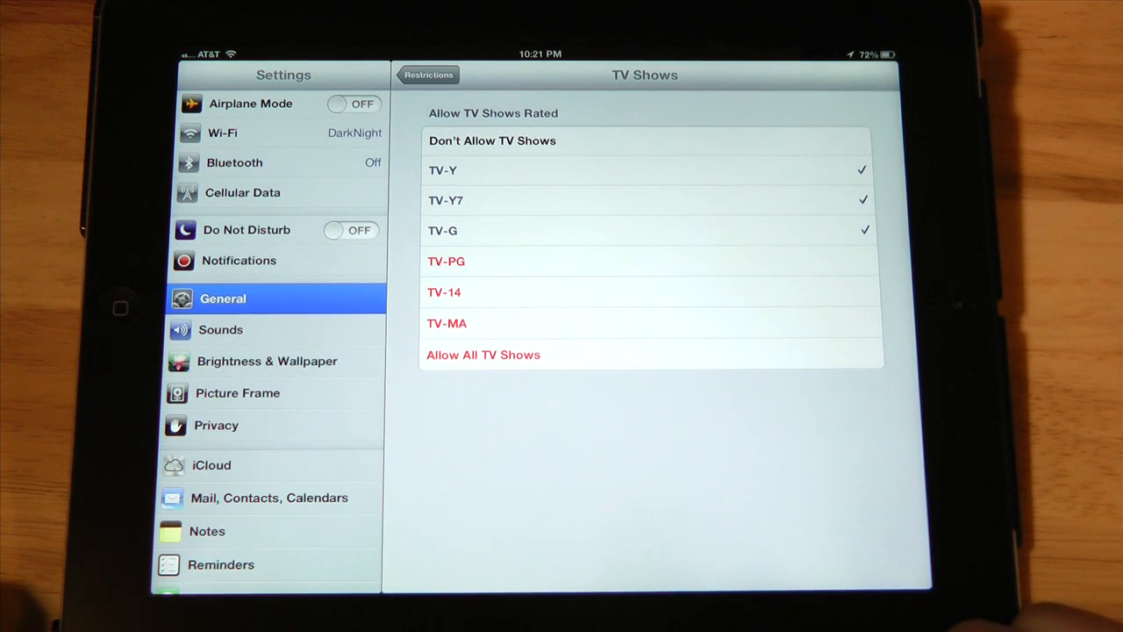
click(428, 74)
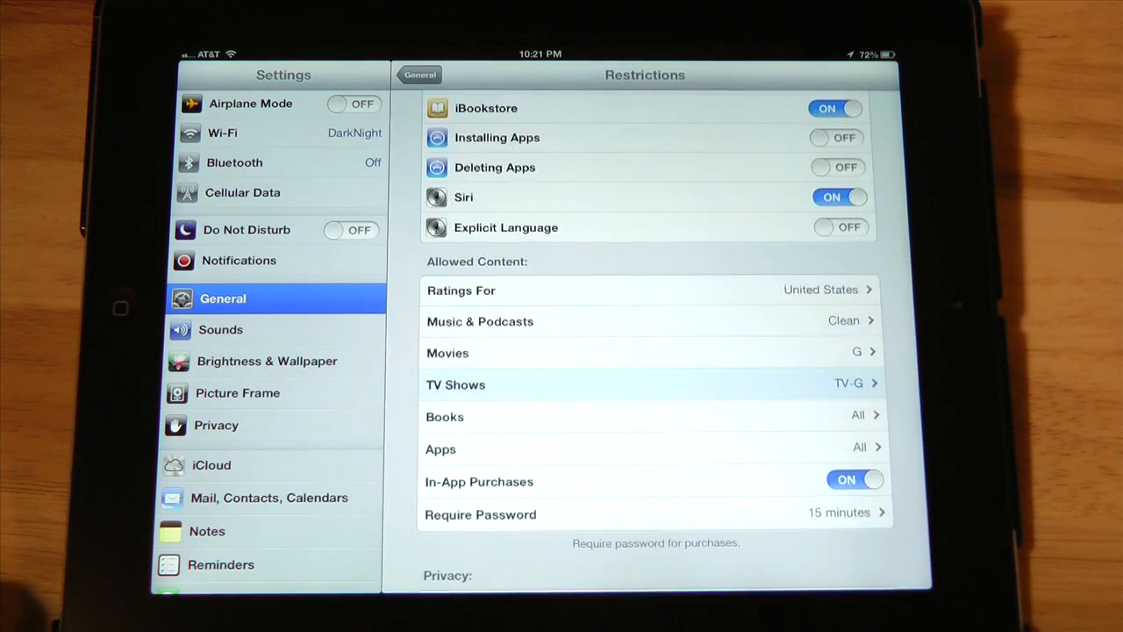
click(614, 416)
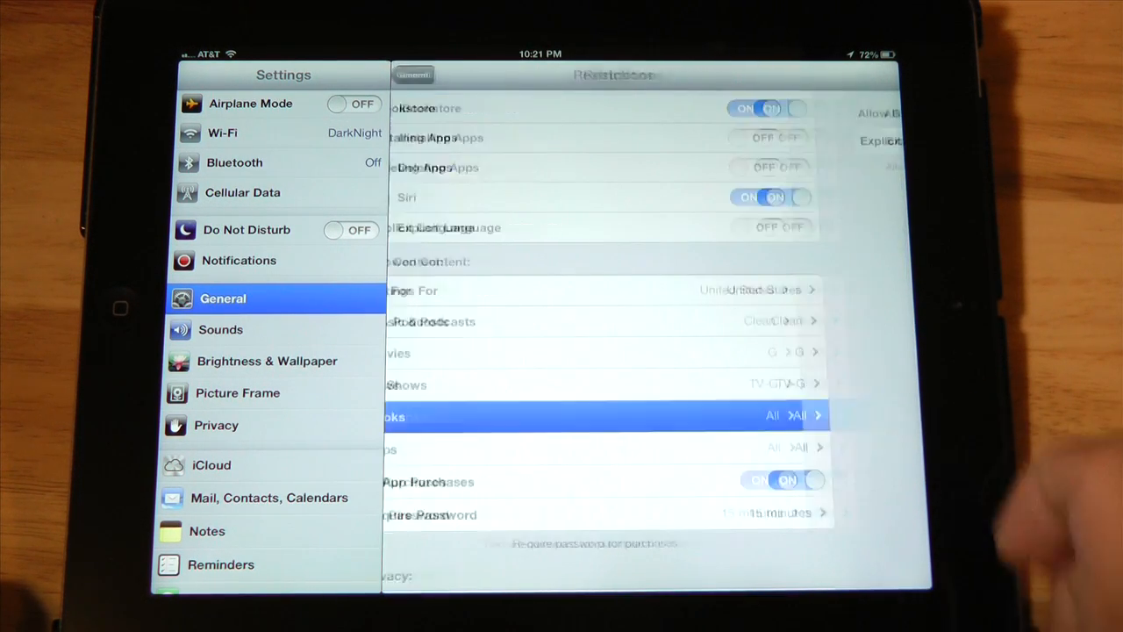
click(606, 415)
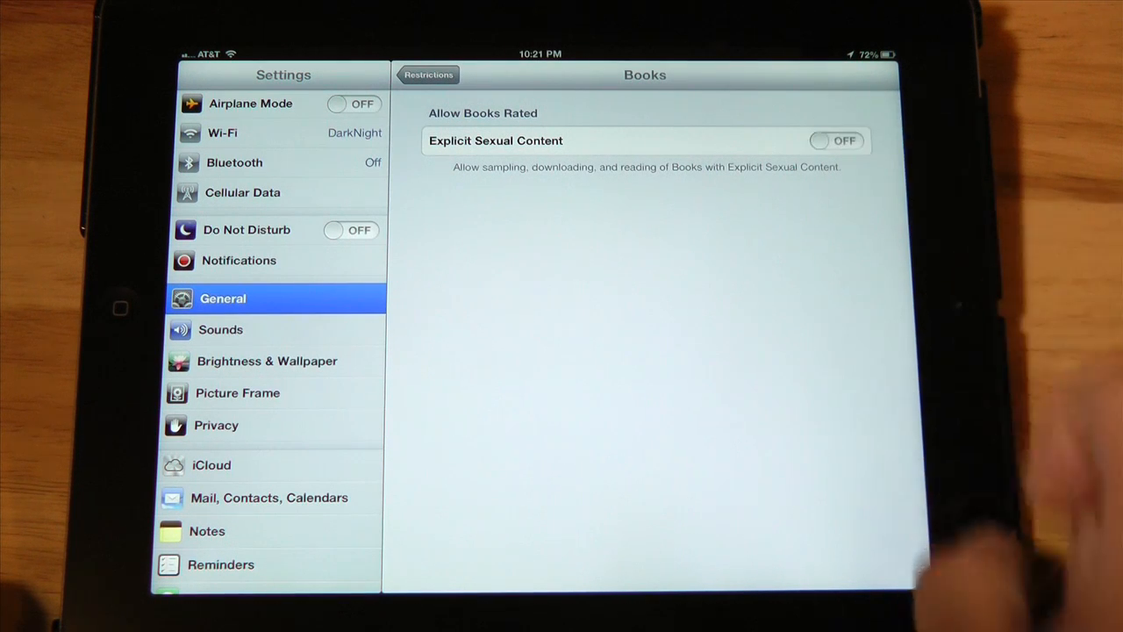
click(429, 75)
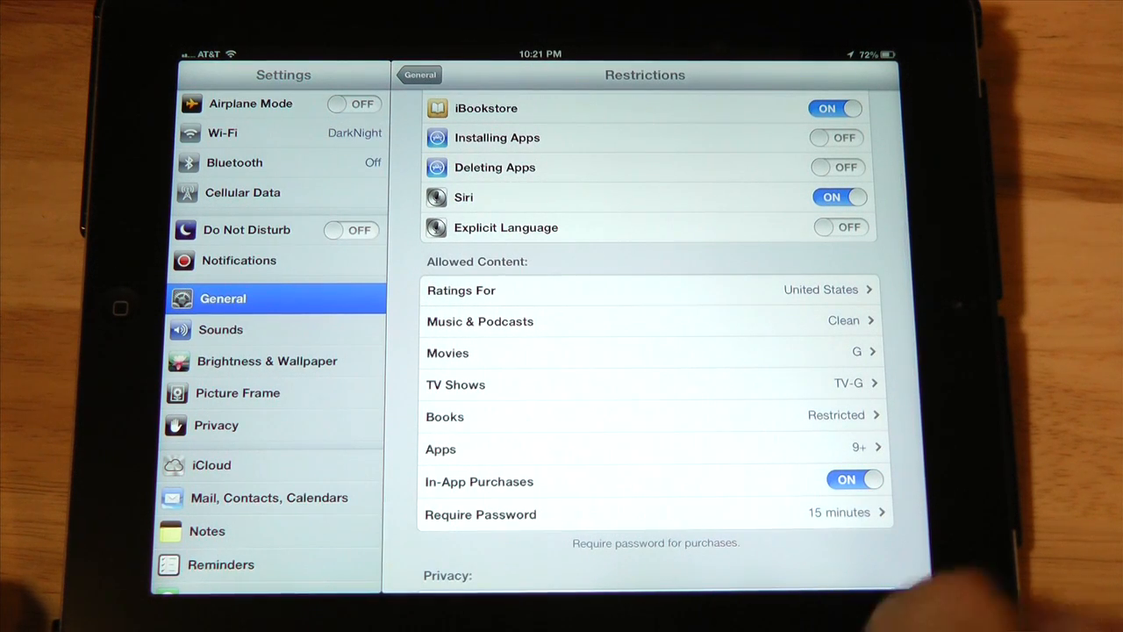
- Turn off In-App Purchases and set Require Password to Immediately
click(854, 479)
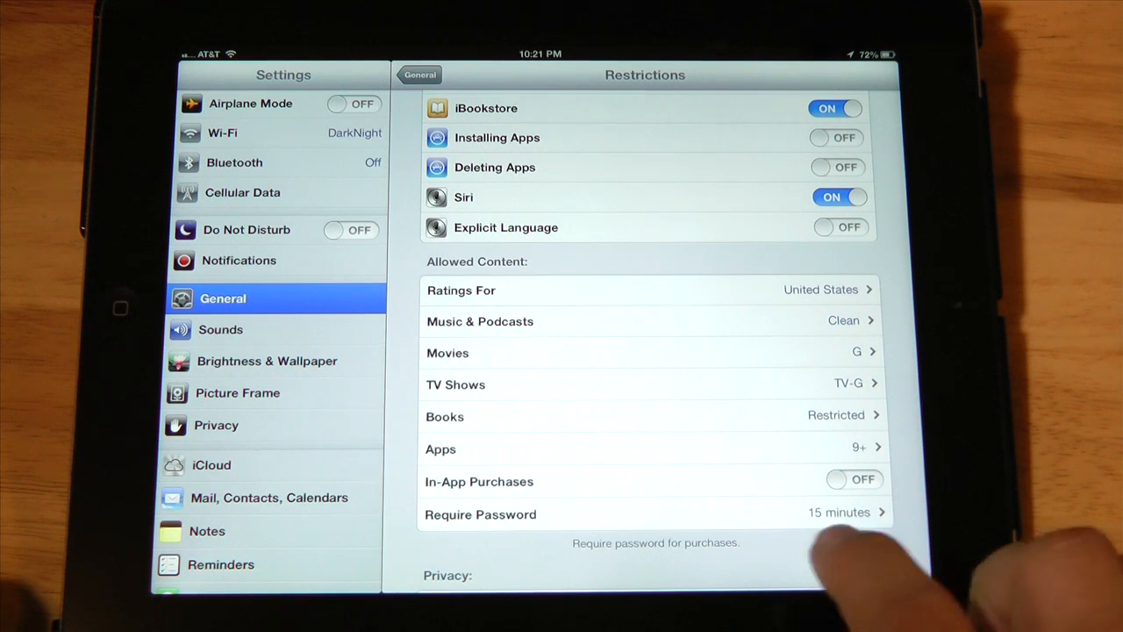
scroll(up, 3)
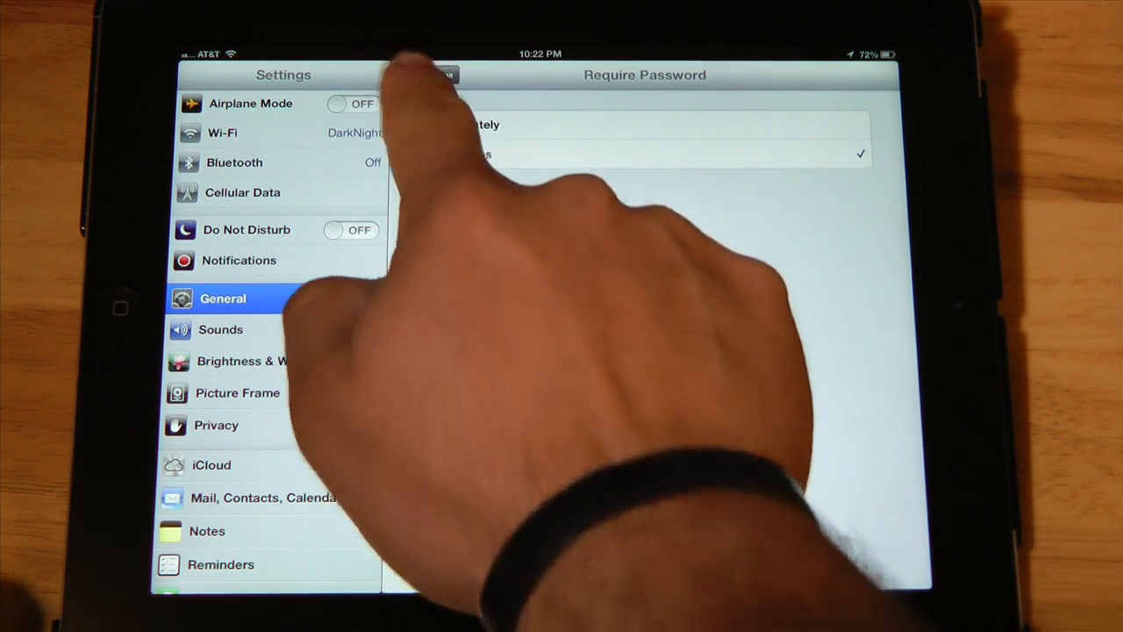
click(420, 74)
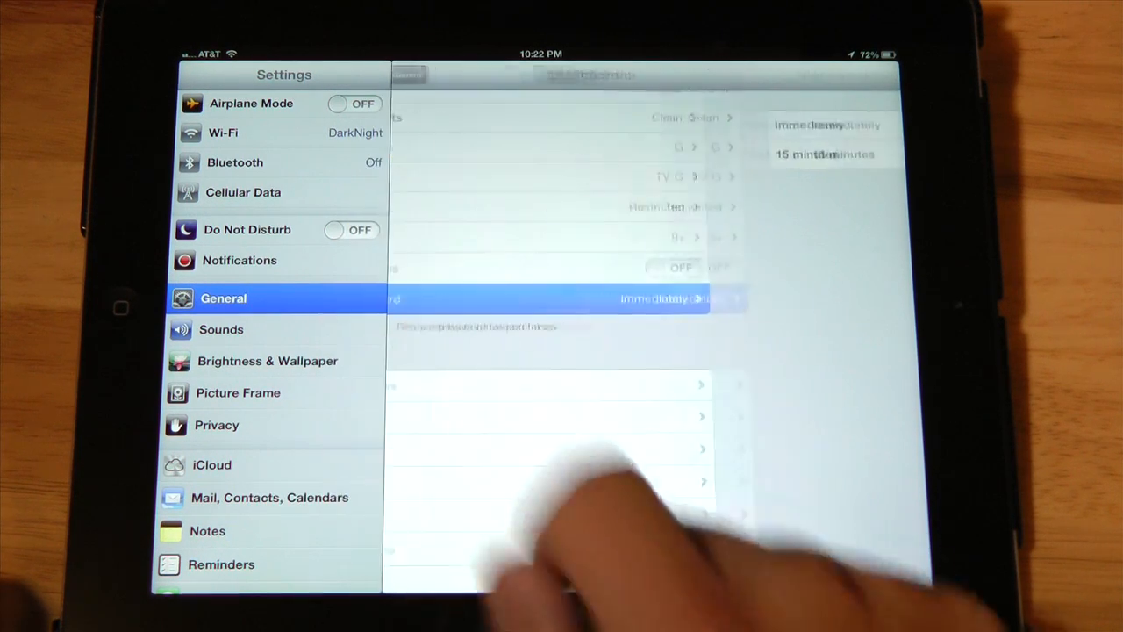
- Review the Privacy, Allow Changes and Game Center sections, then return to General
scroll(up, 3)
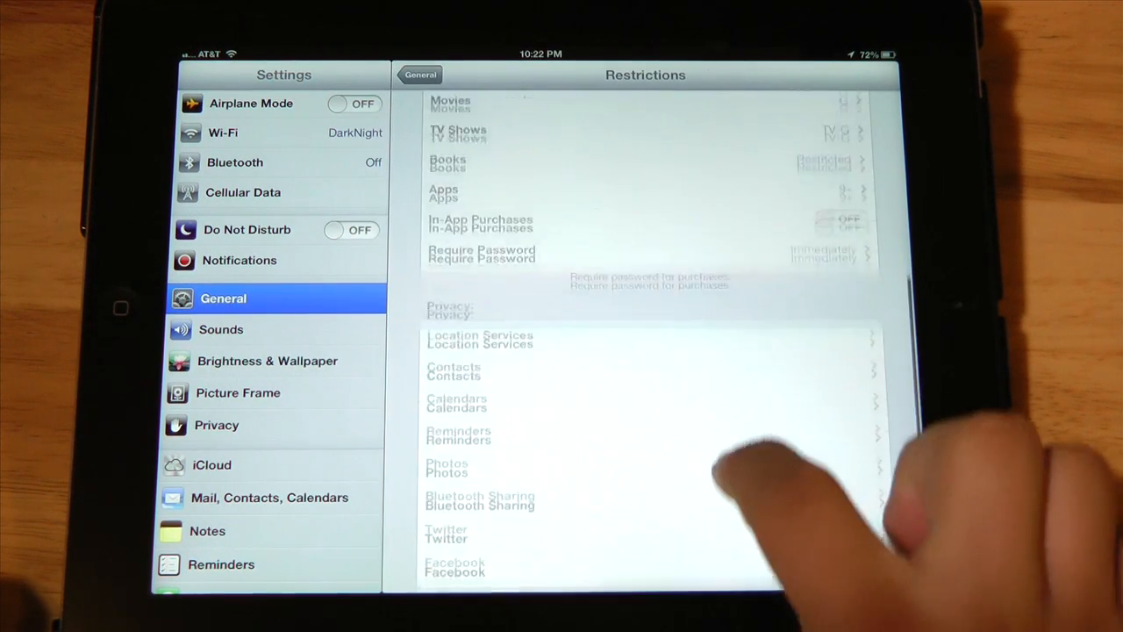
scroll(up, 3)
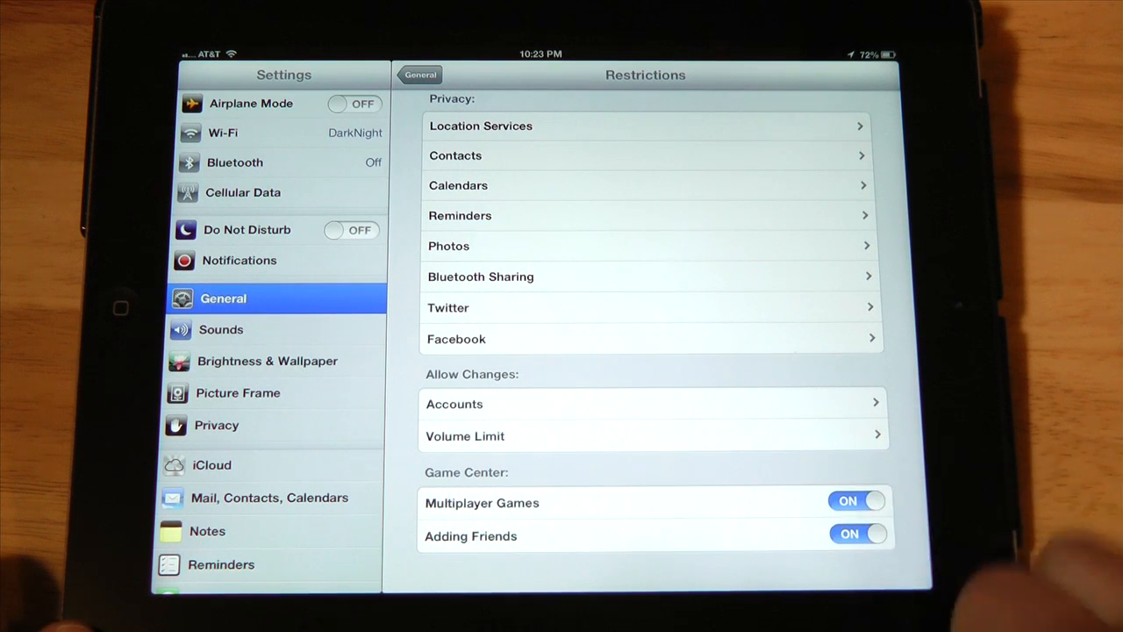
click(856, 500)
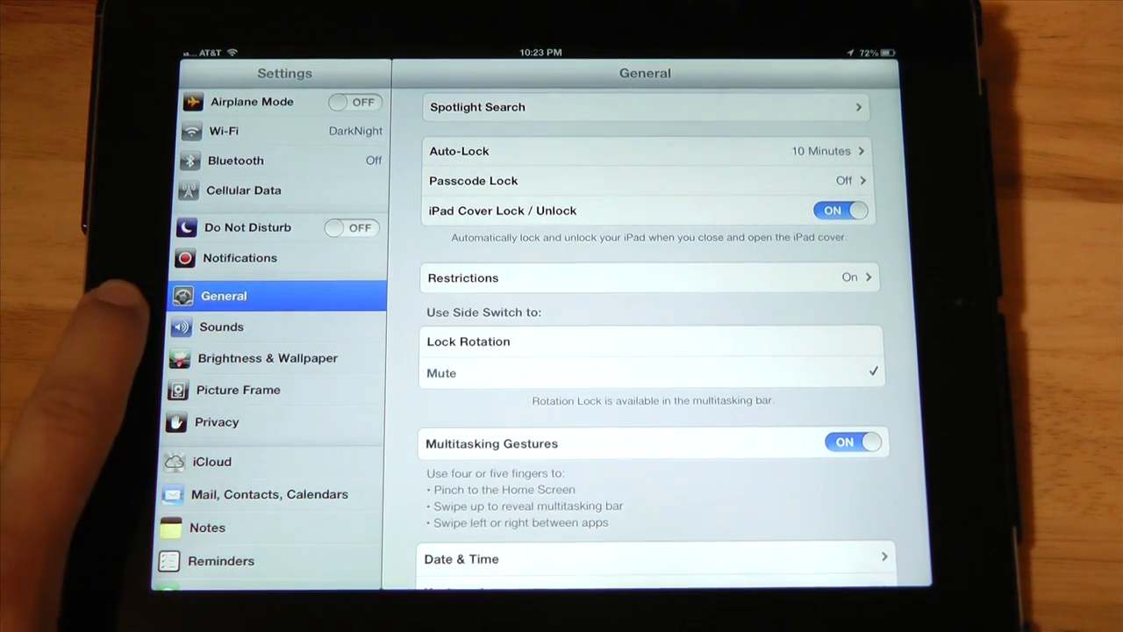
- Press Home to close Settings and show the iPad home screen
key(home)
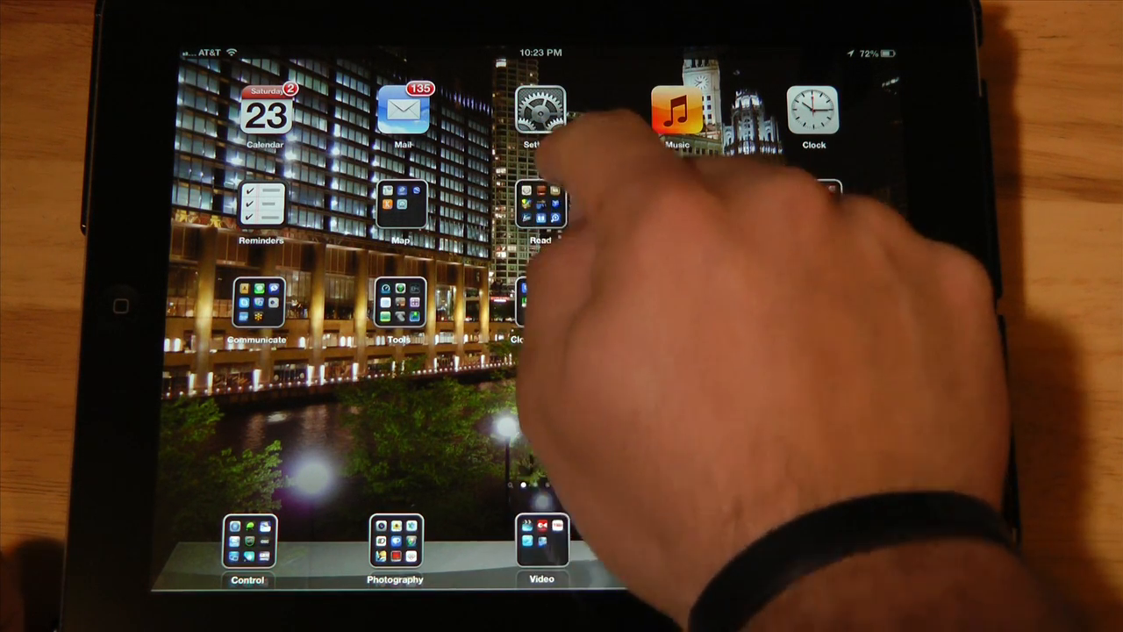
- Reopen Settings > General > Restrictions and choose Disable Restrictions to reach the passcode prompt
click(541, 109)
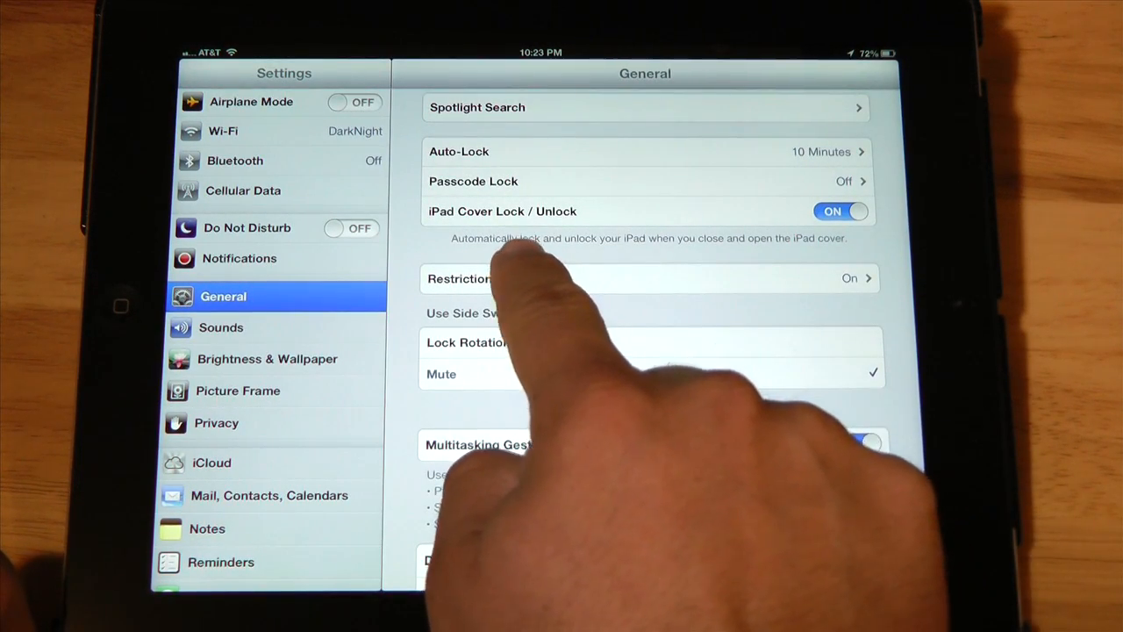
click(644, 278)
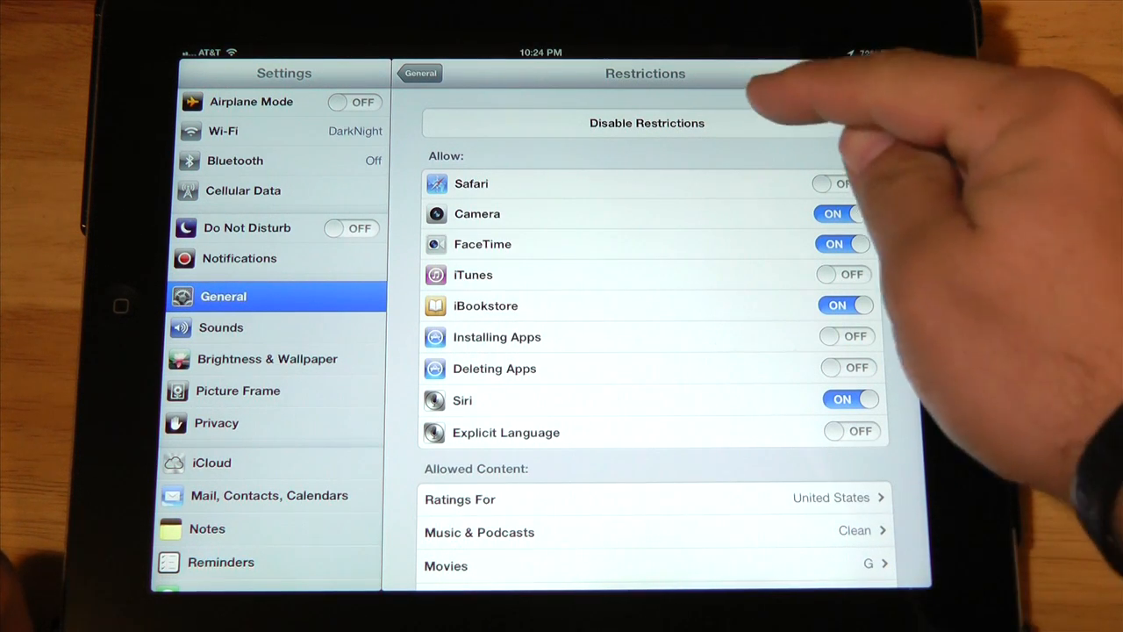
click(647, 123)
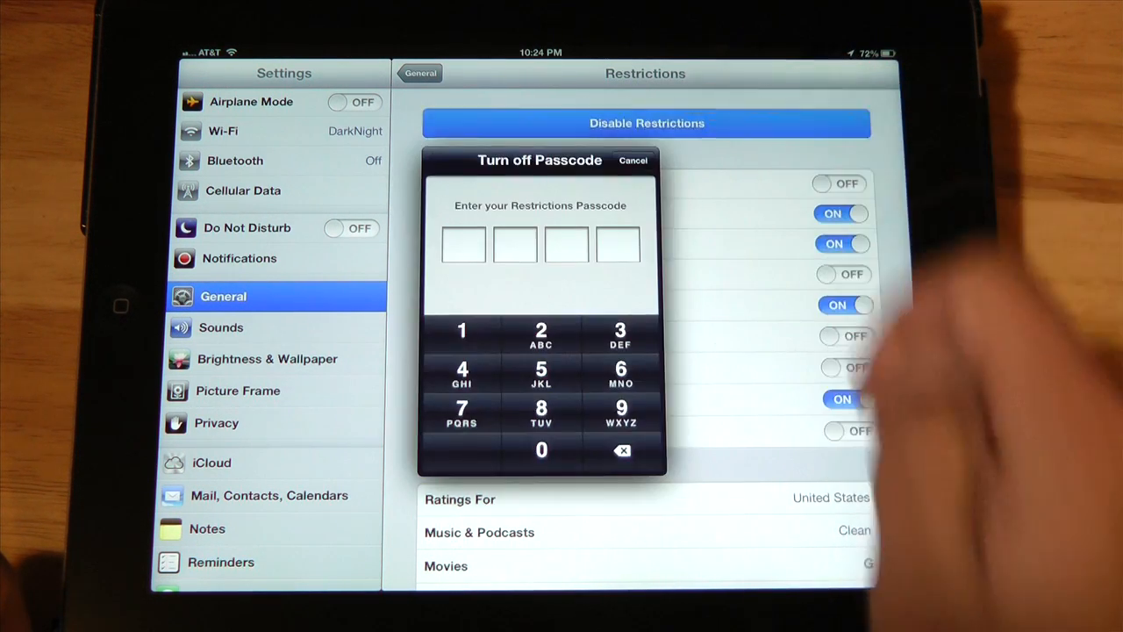